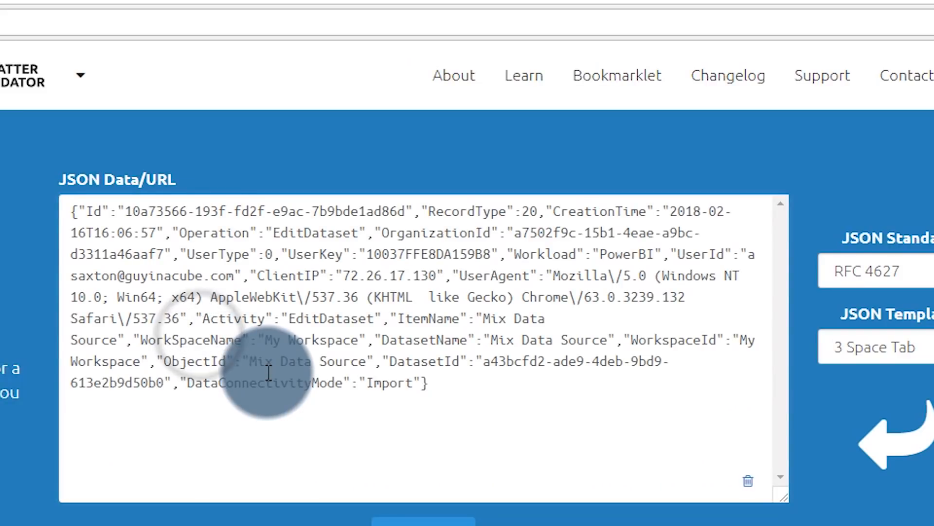
Process the pasted Power BI audit record so it is formatted and validated as JSON
click(423, 521)
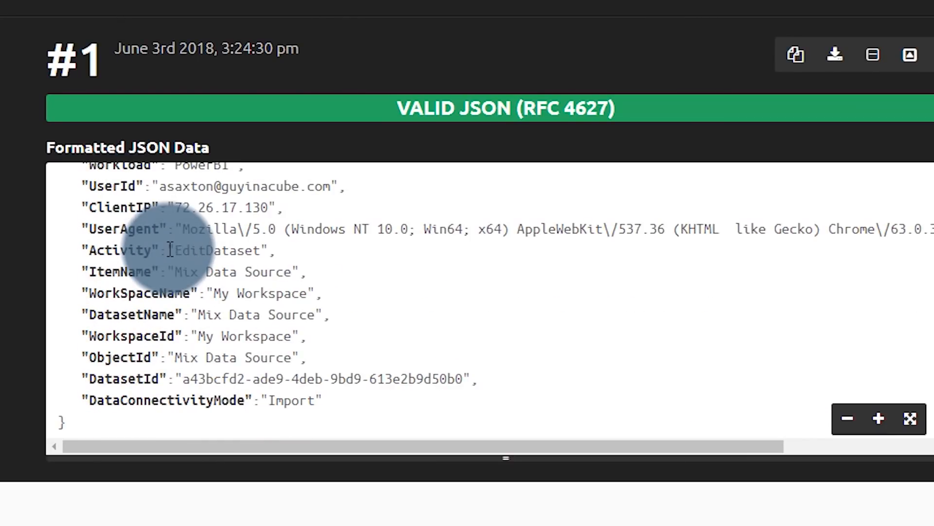
mouse_move(179, 292)
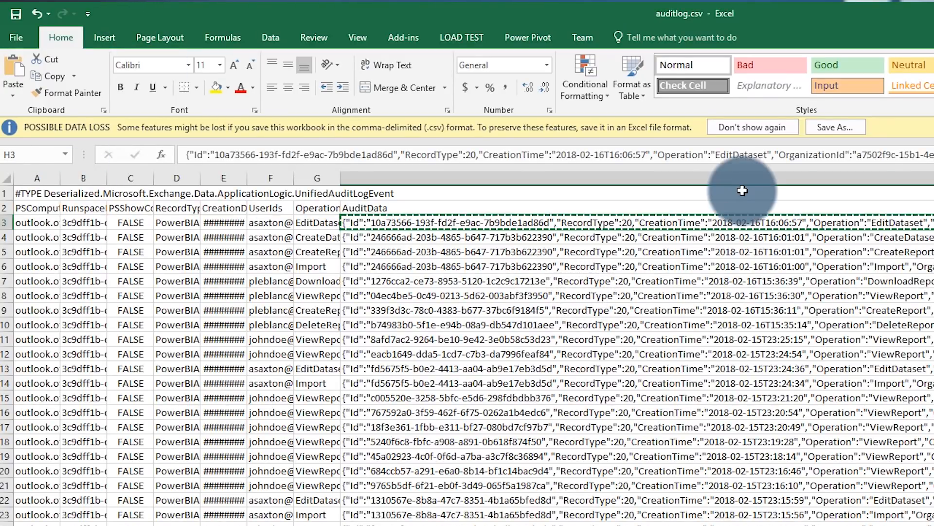
mouse_move(817, 348)
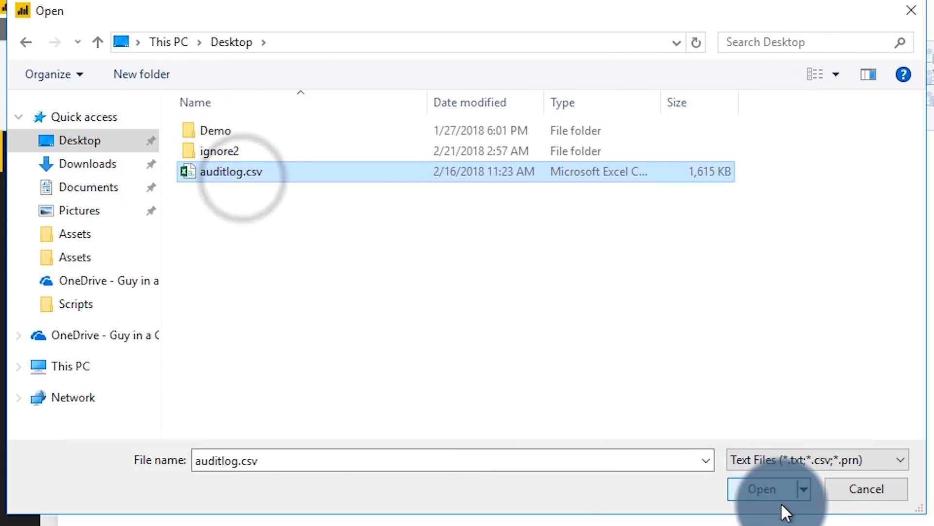
Select auditlog.csv from the Desktop as the Text/CSV source to preview
click(761, 487)
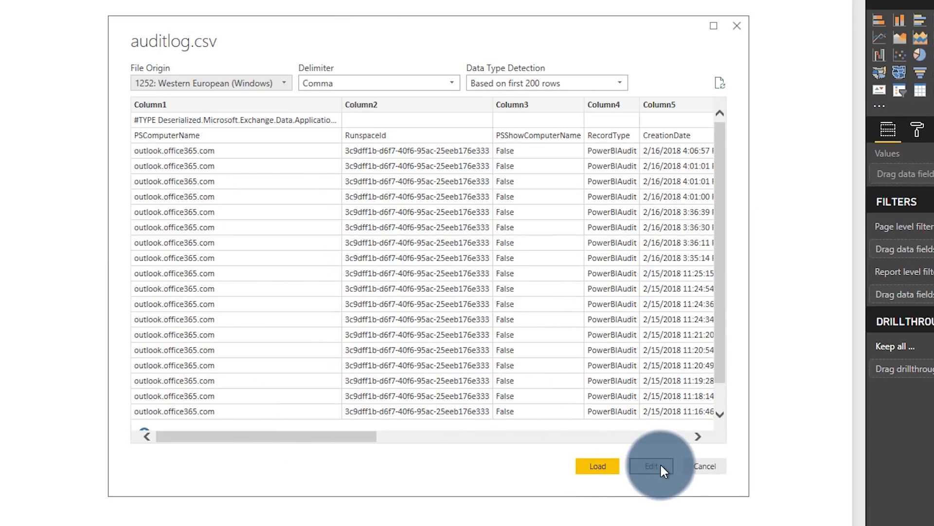
Edit the auditlog query, remove its top 1 row and promote the next row to headers
click(652, 465)
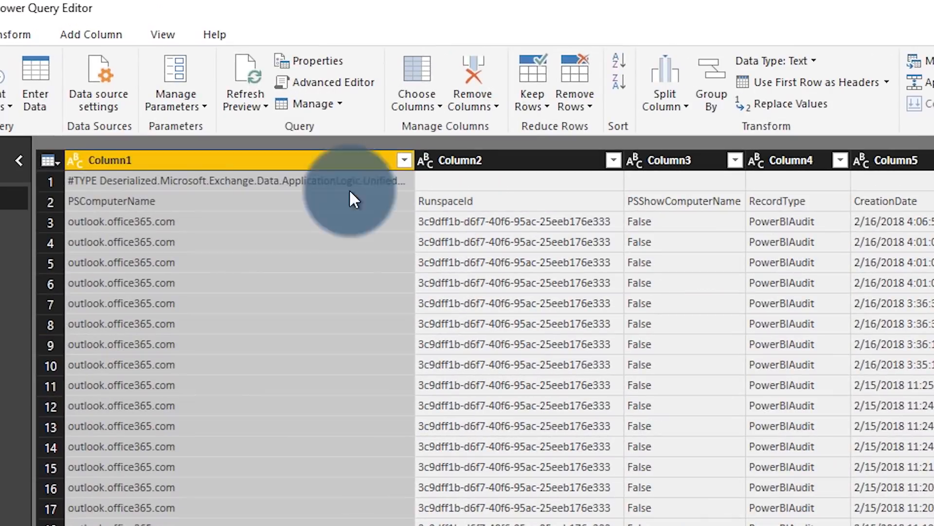
mouse_move(691, 155)
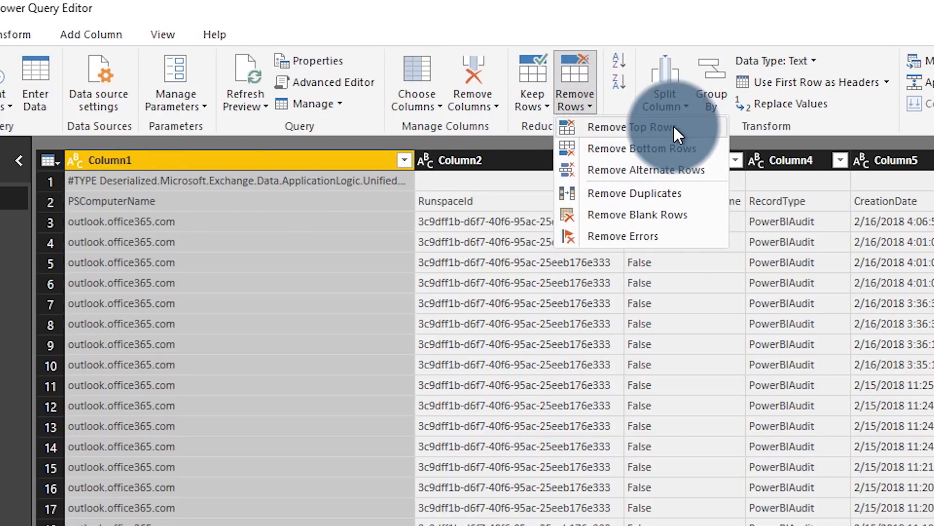
click(628, 126)
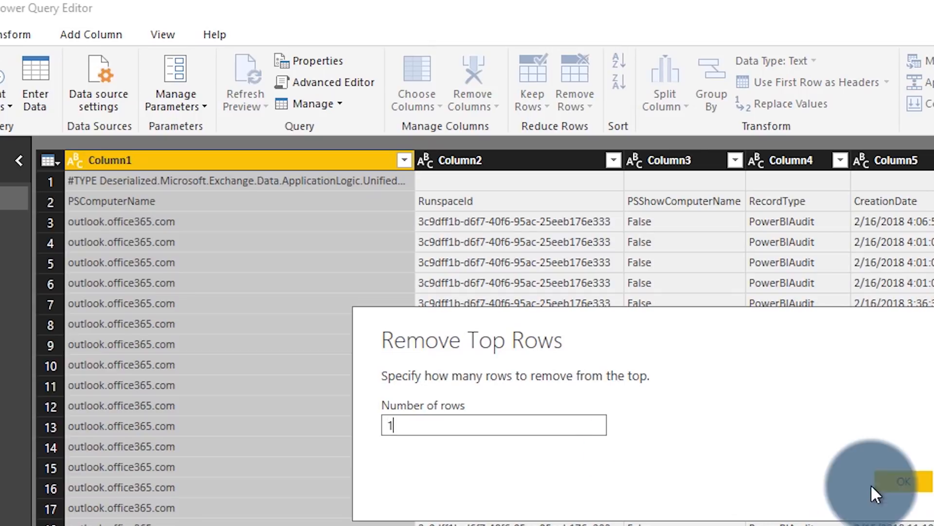
click(903, 481)
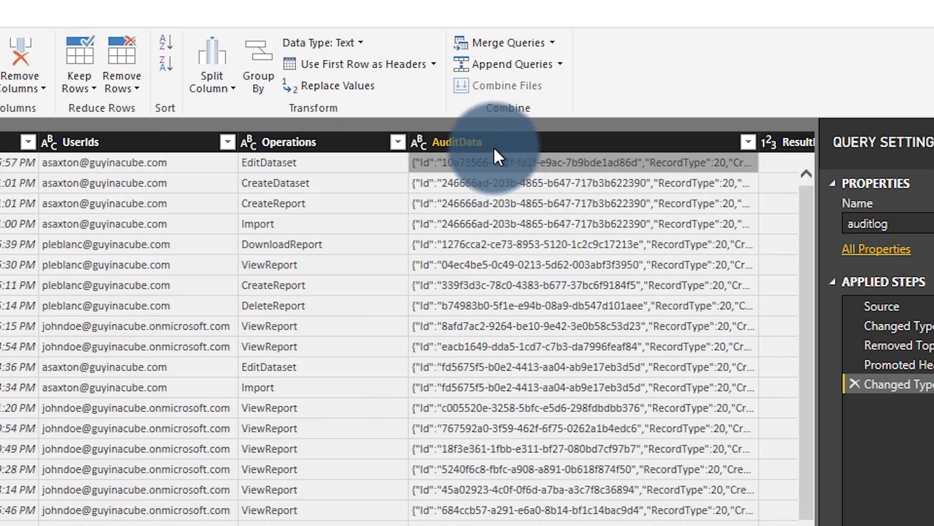
Transform the AuditData column as JSON and clear all fields in the expand list
right_click(456, 142)
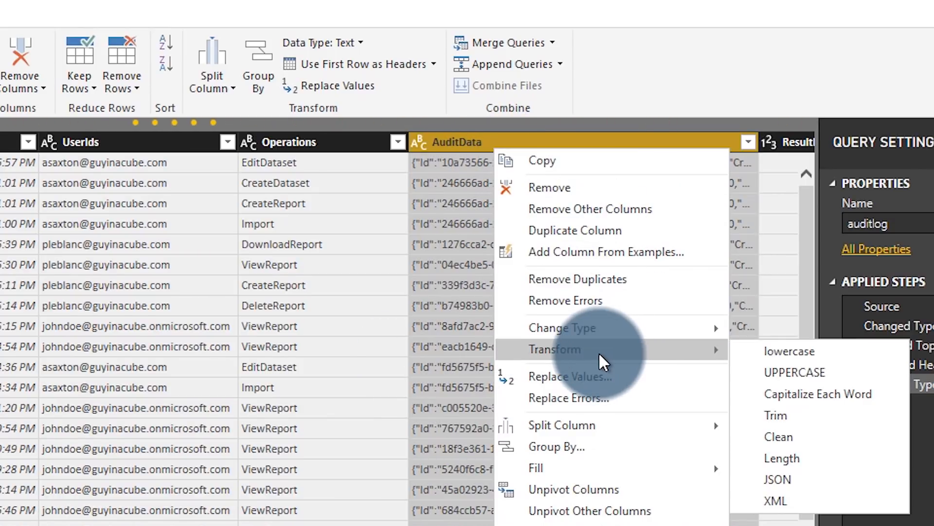
mouse_move(798, 485)
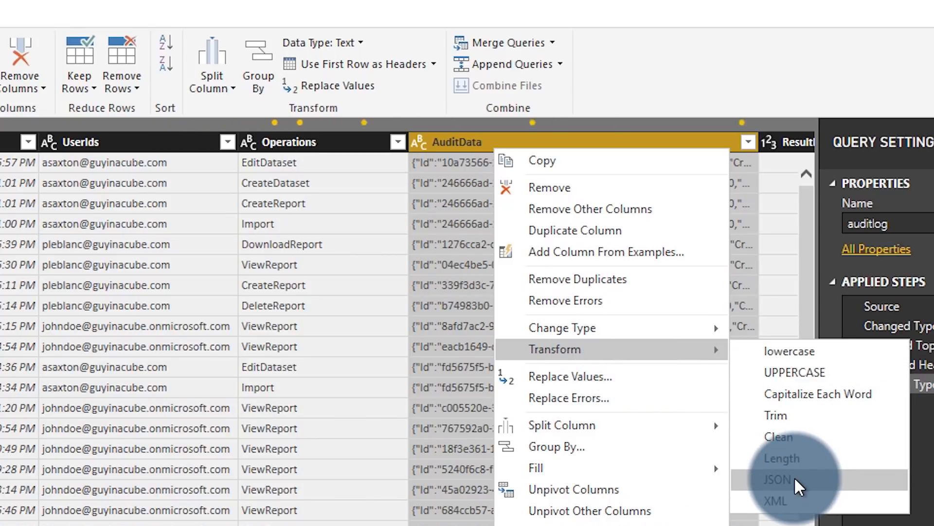
click(776, 479)
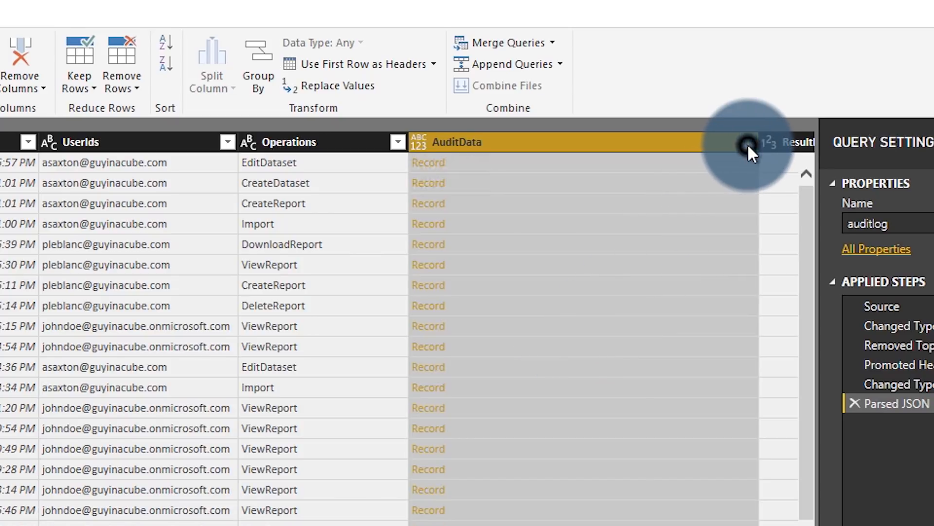
click(748, 142)
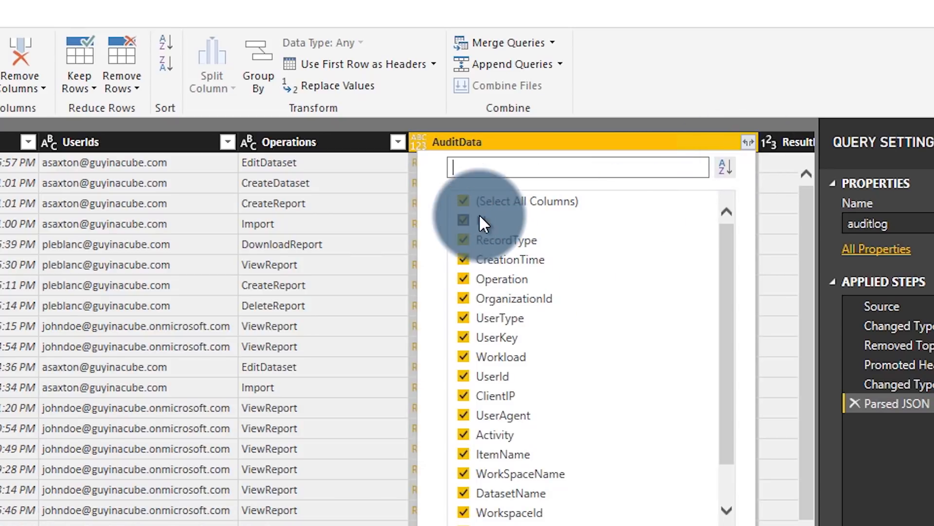
click(464, 201)
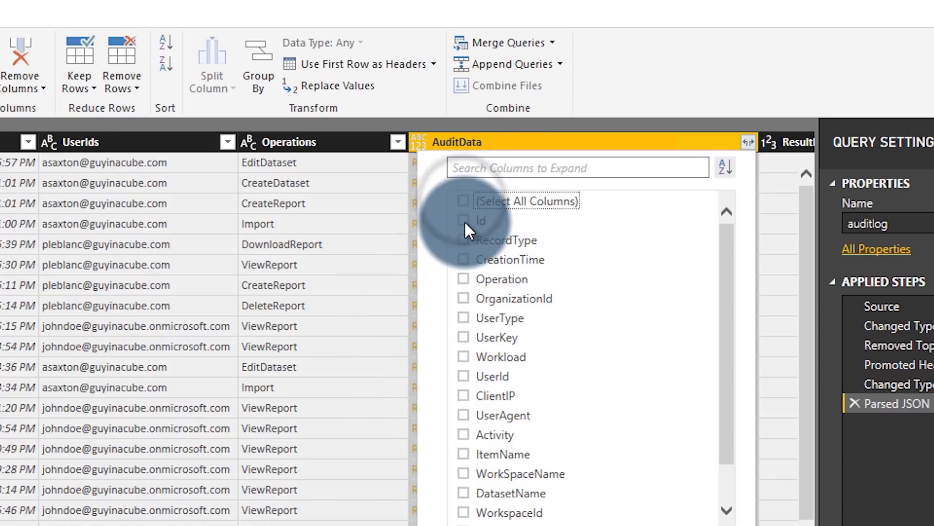
mouse_move(471, 485)
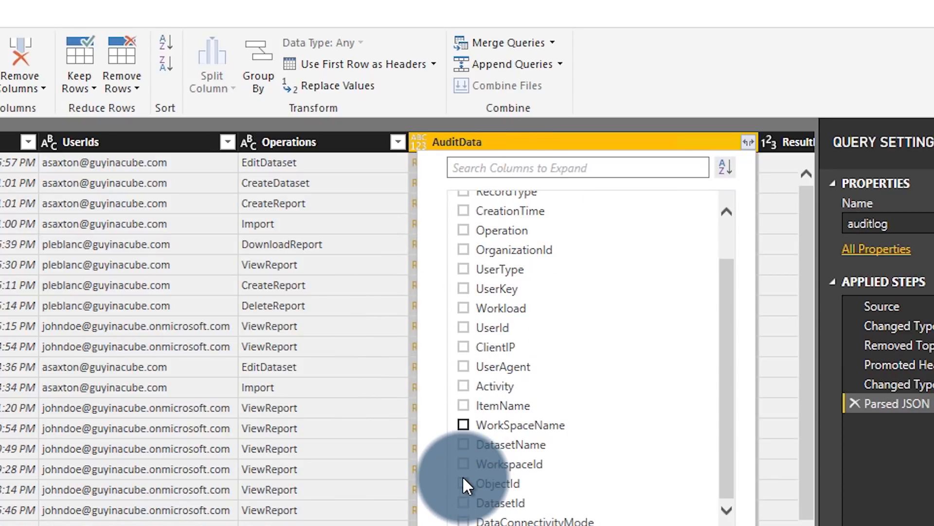
Expand AuditData into WorkSpaceName, WorkspaceId, DatasetId and UserId columns
click(464, 473)
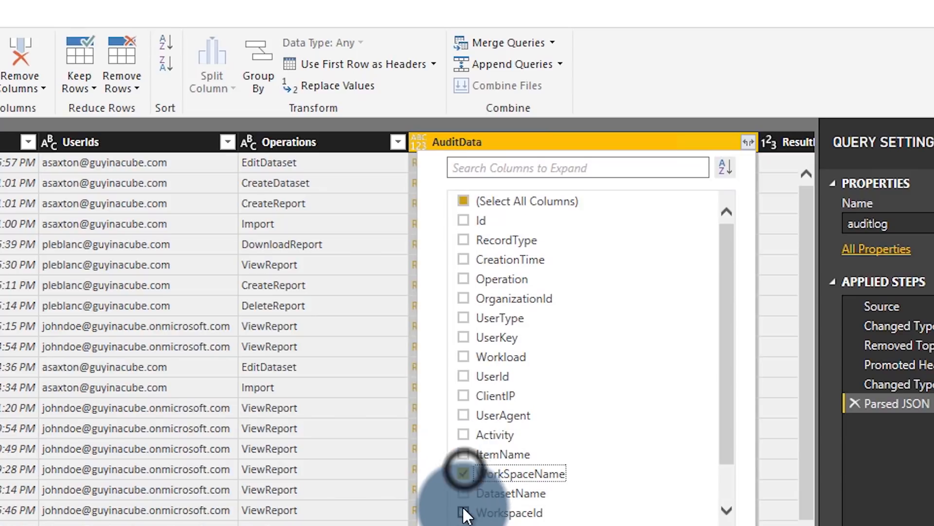
click(463, 444)
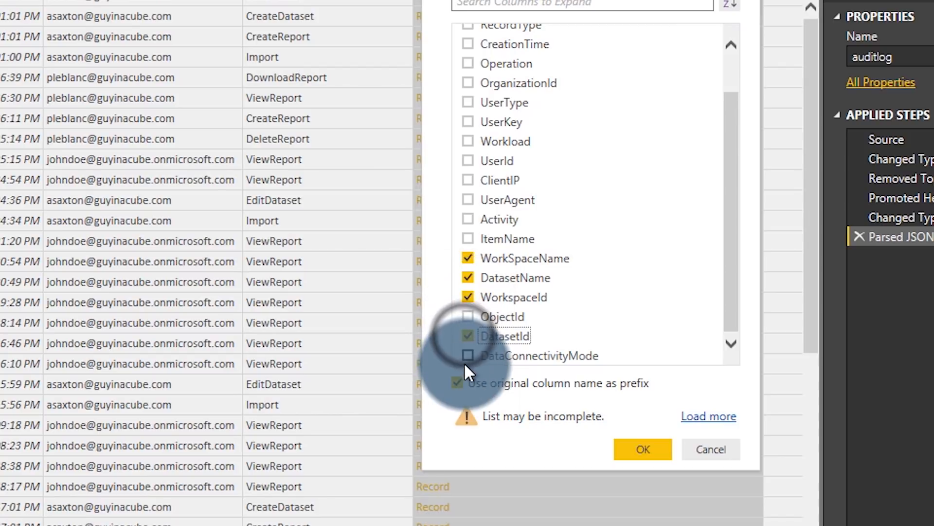
click(468, 356)
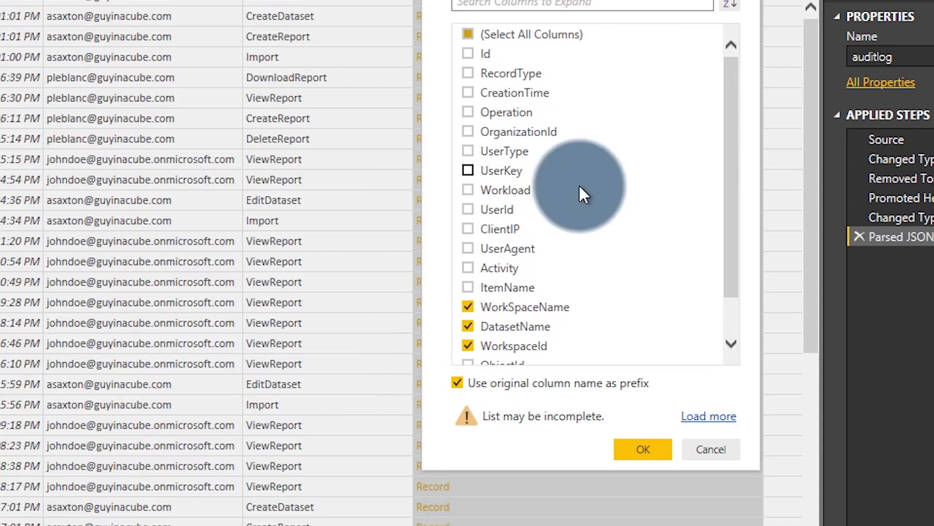
click(468, 209)
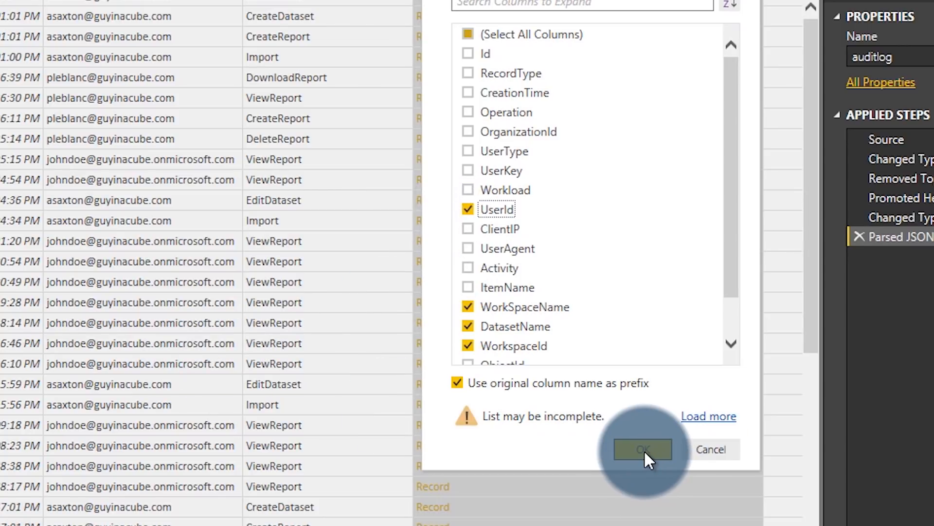
click(643, 448)
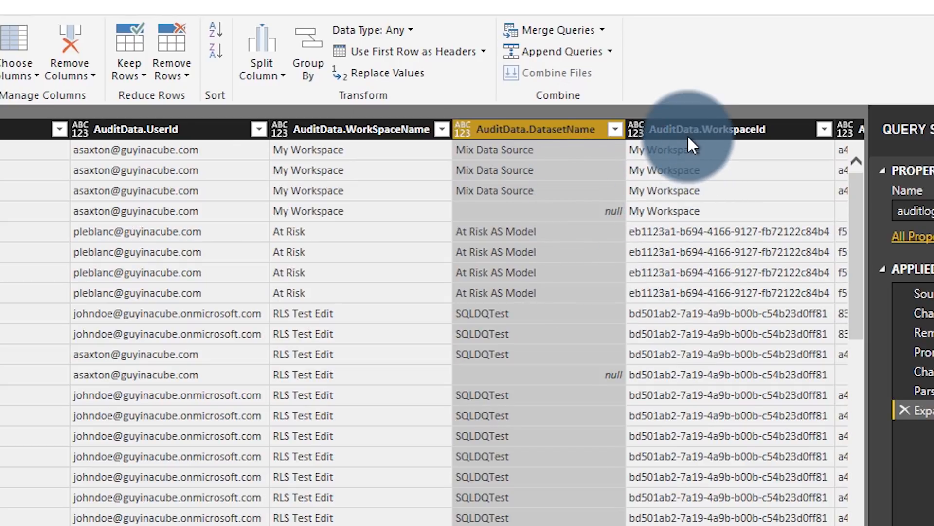
click(709, 130)
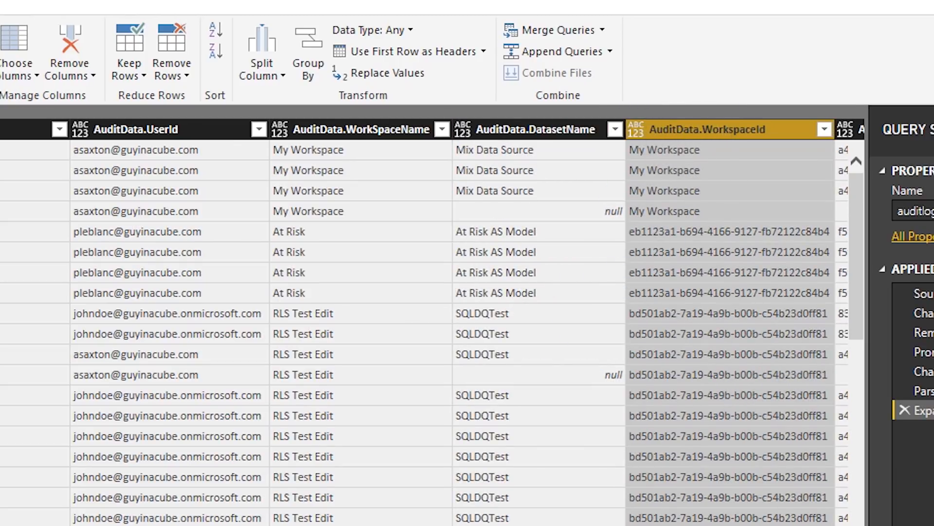
scroll(right, 3)
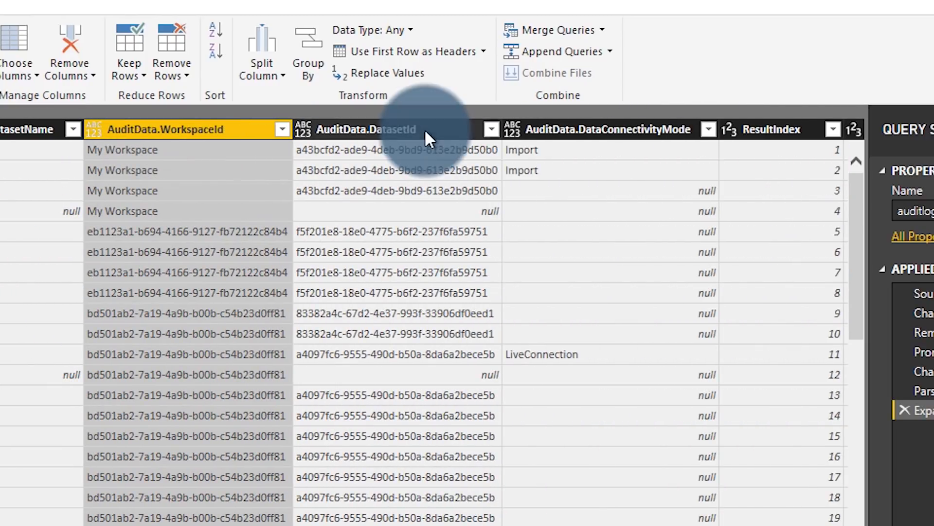
click(604, 129)
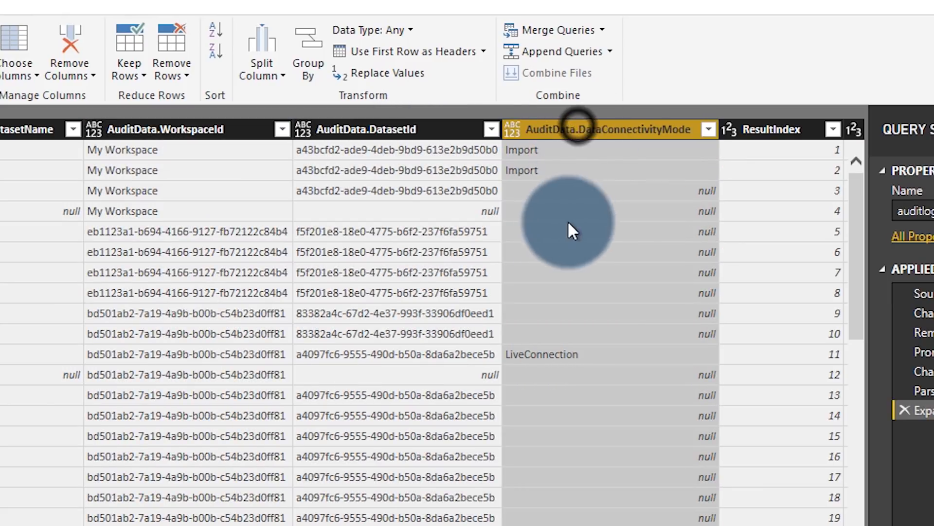
scroll(down, 3)
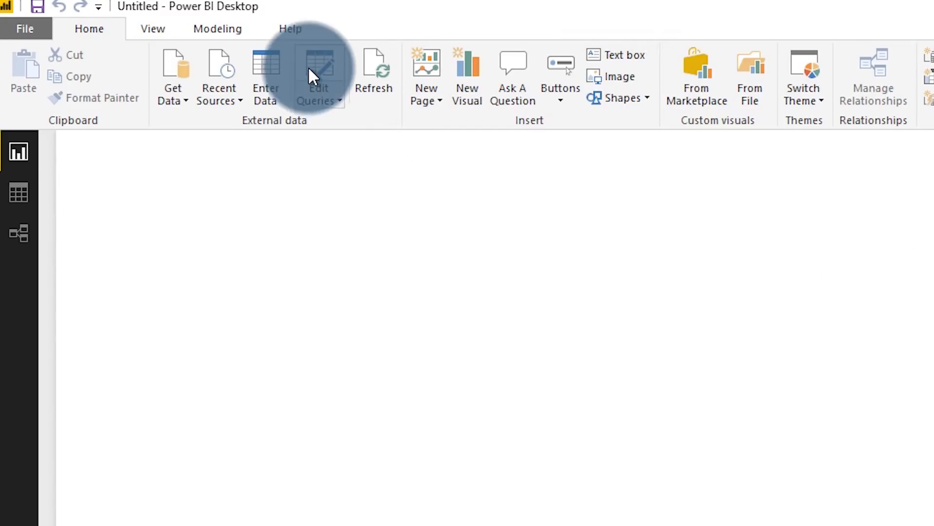
Return to the query editor via Edit Queries to view the auditlog M script
click(315, 78)
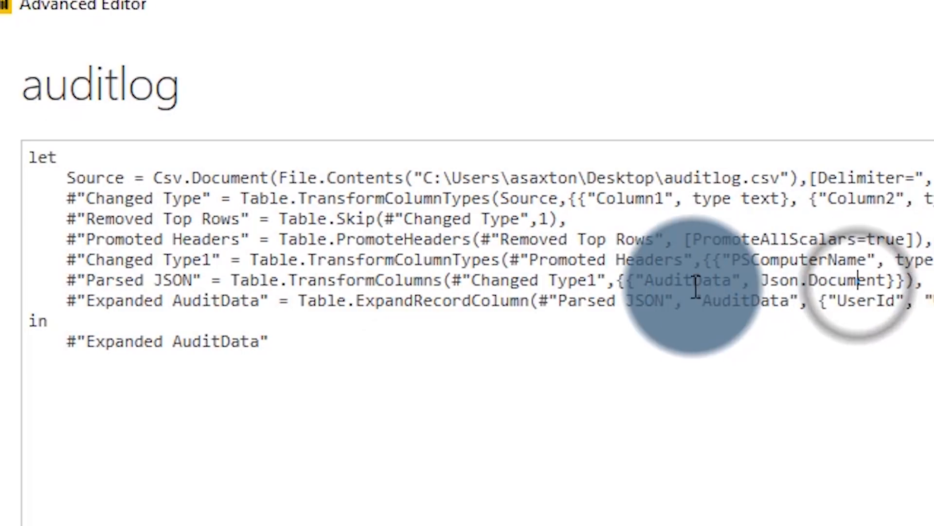
mouse_move(876, 280)
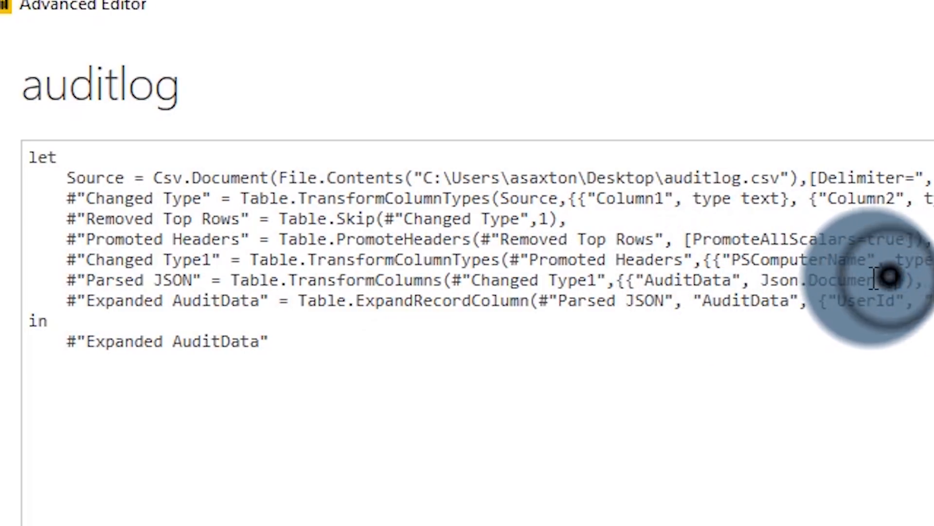